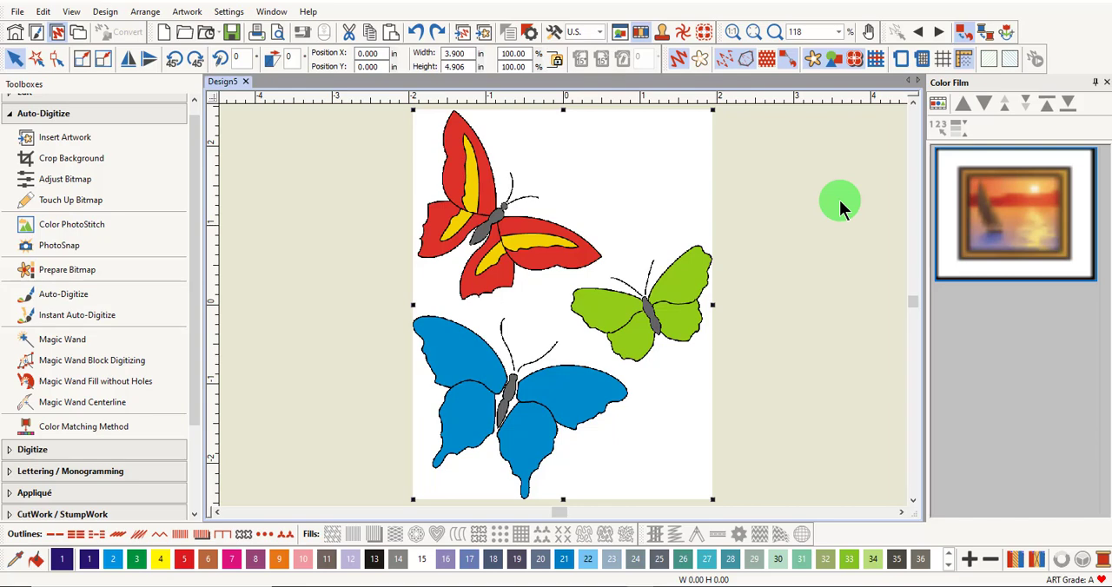
mouse_move(777, 167)
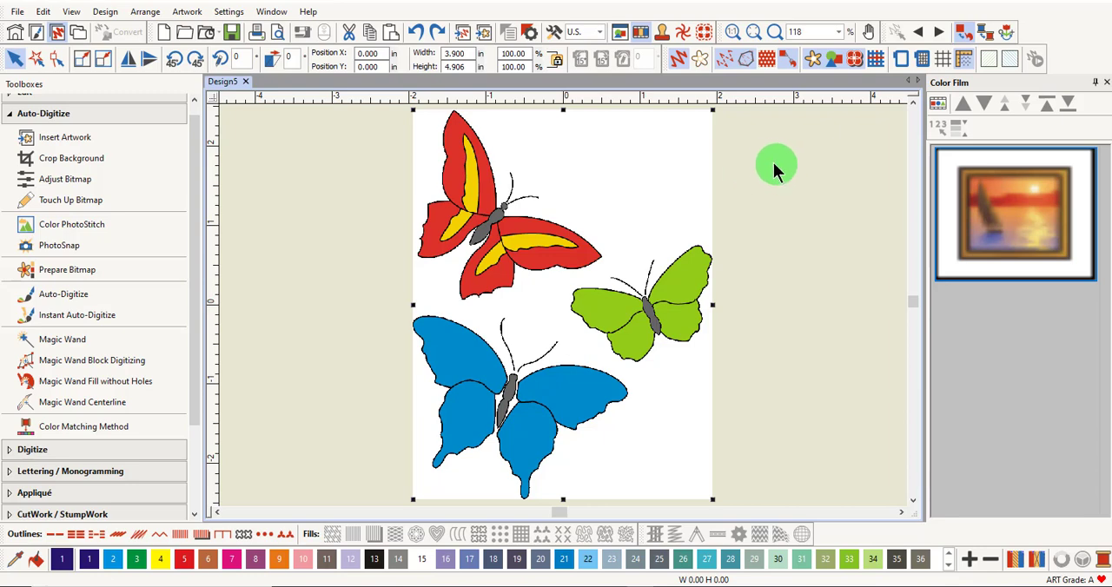
mouse_move(674, 215)
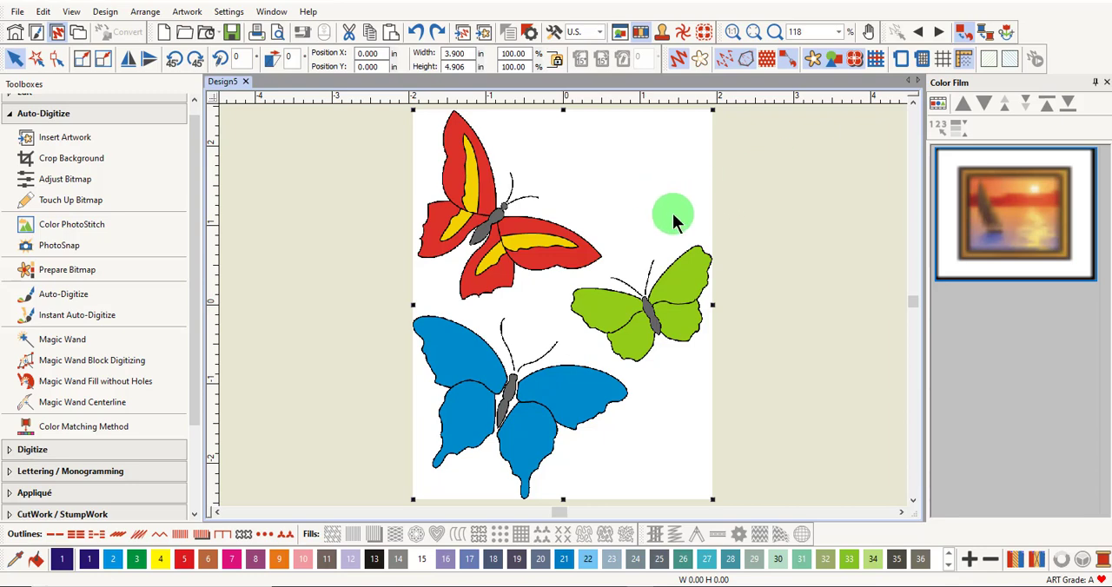
mouse_move(594, 188)
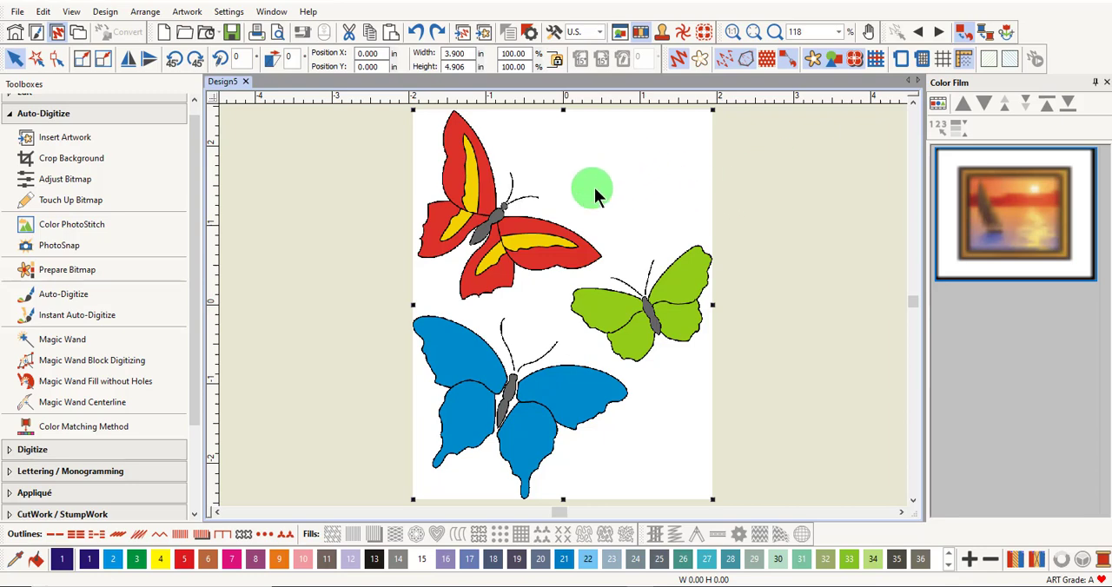
mouse_move(85, 304)
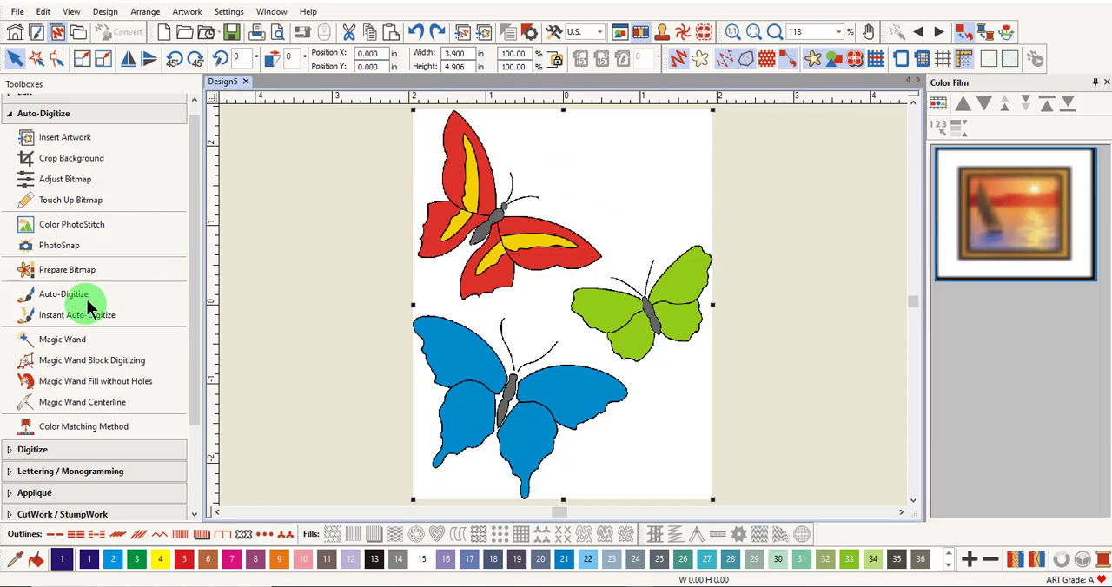
Check where the black and grey swatches fall in the reduced preview and accept the 7-colour bitmap
click(67, 269)
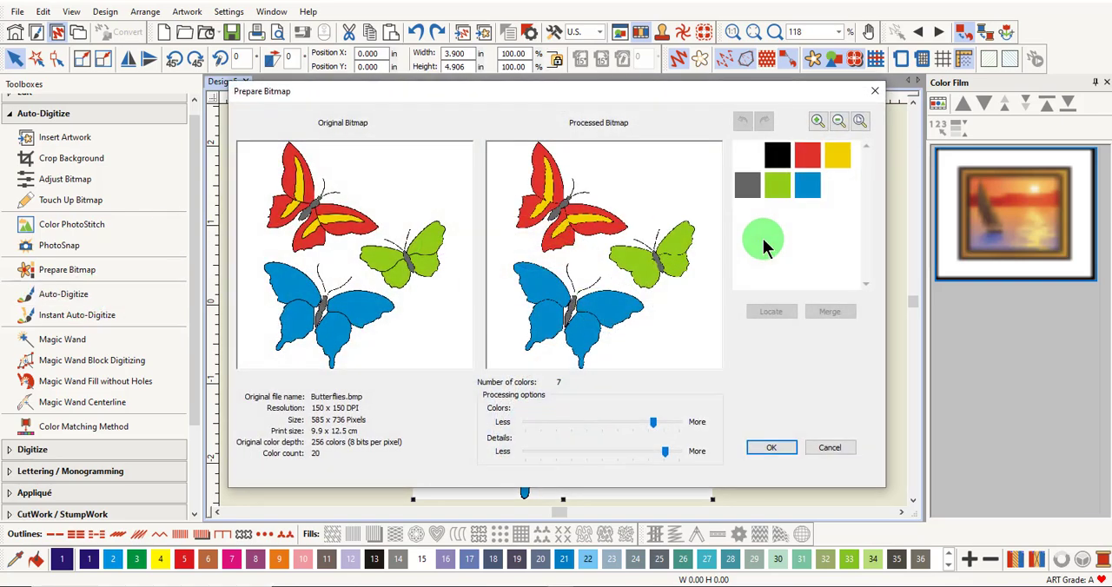
mouse_move(778, 156)
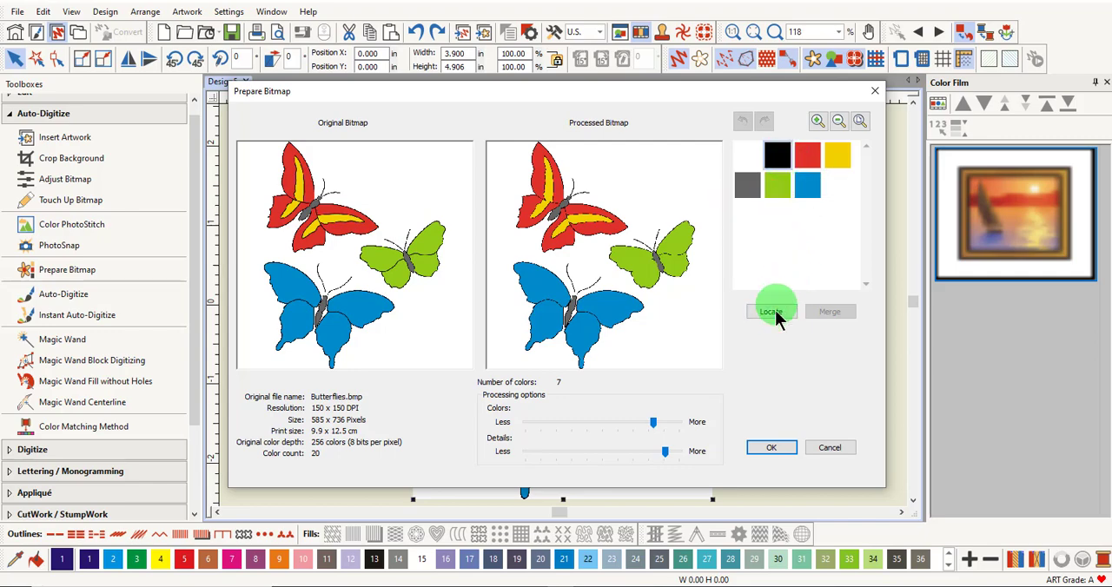
click(772, 311)
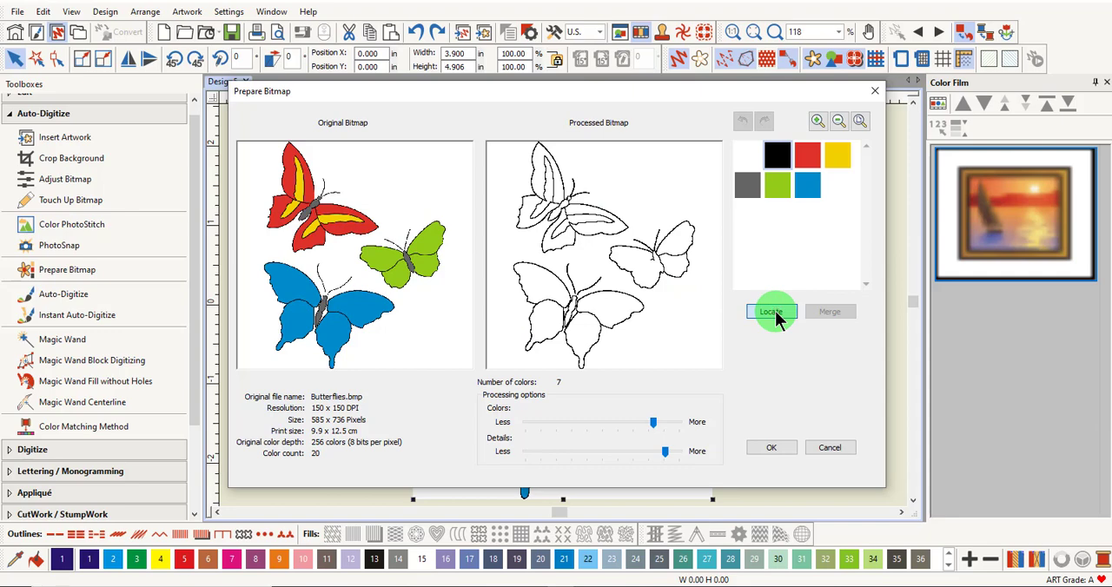
click(747, 184)
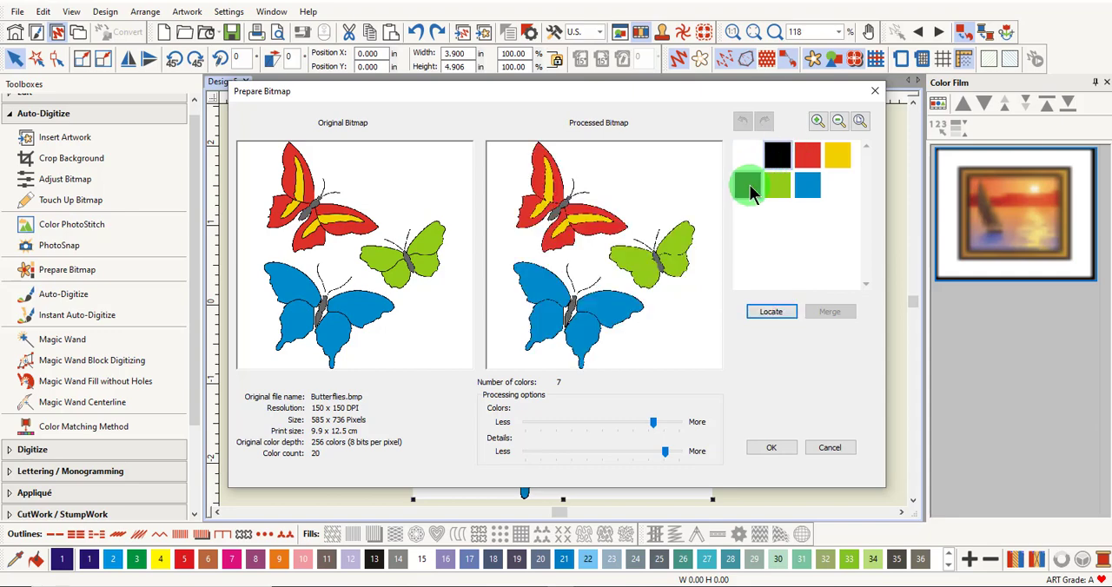
click(749, 184)
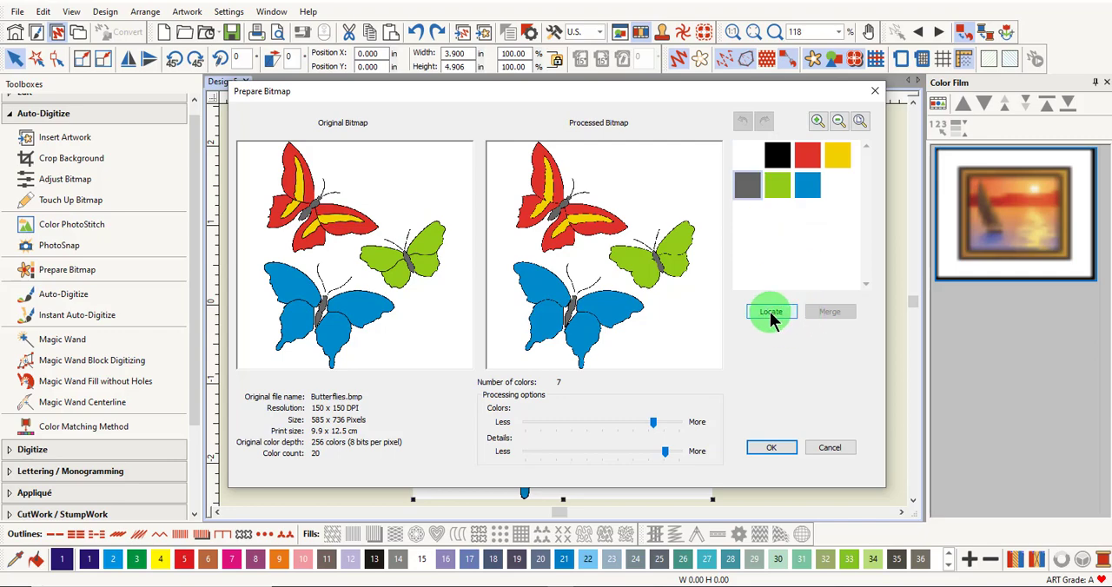
click(771, 312)
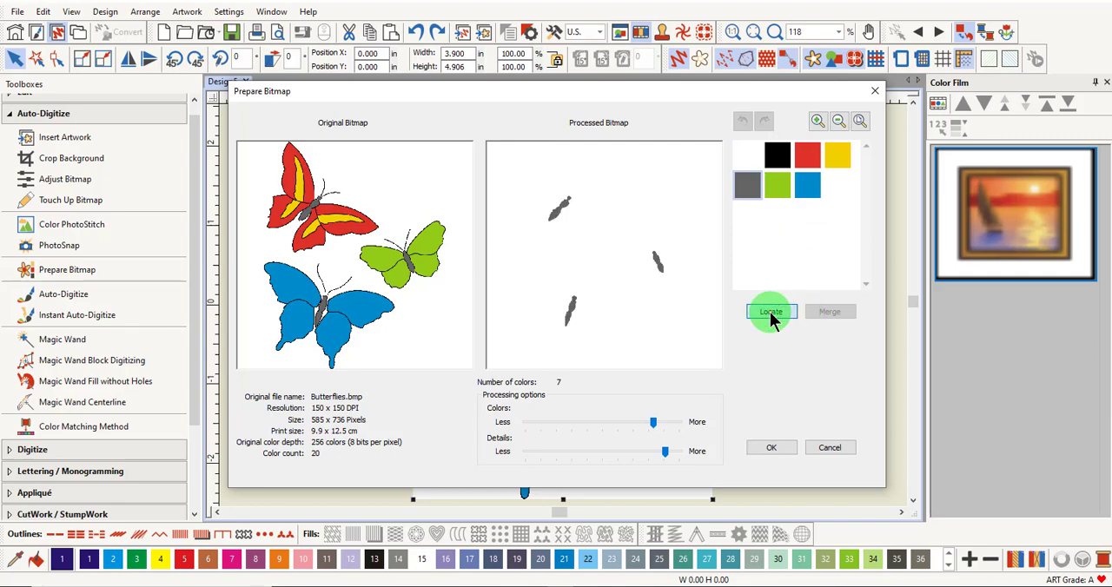
click(771, 312)
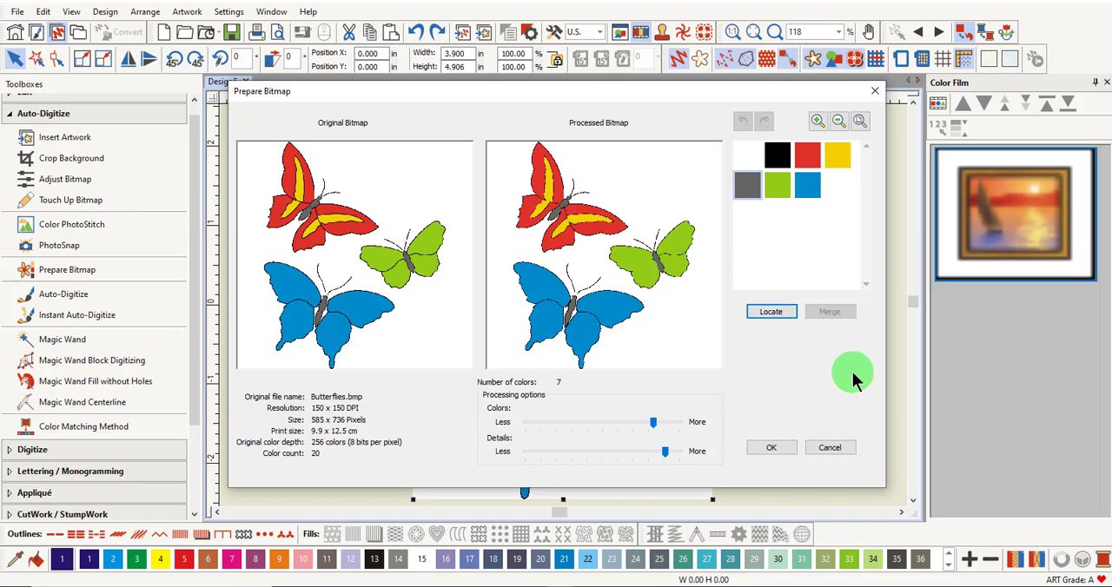
click(771, 447)
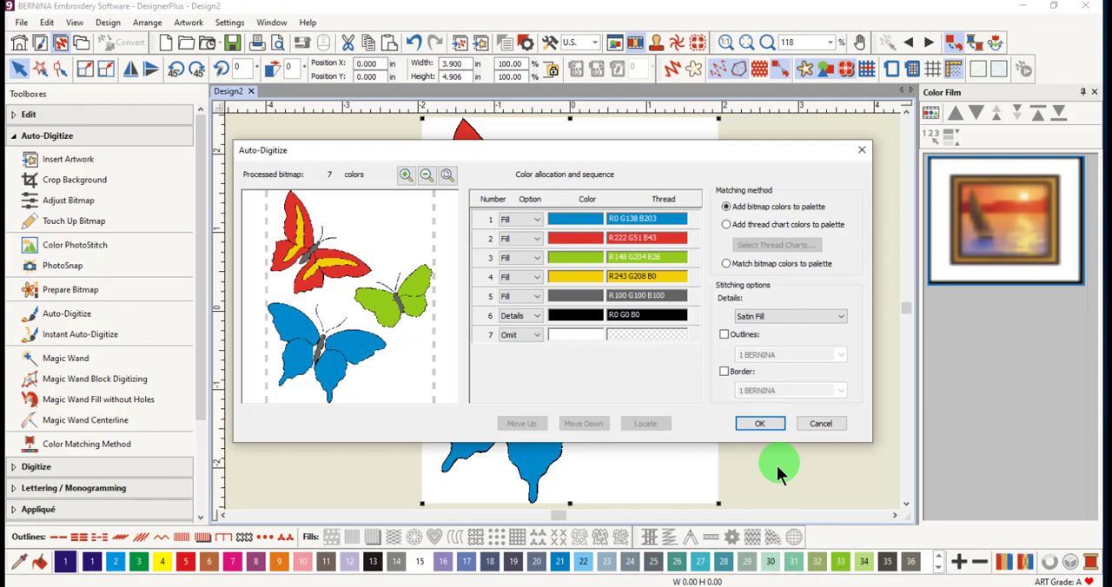
mouse_move(730, 486)
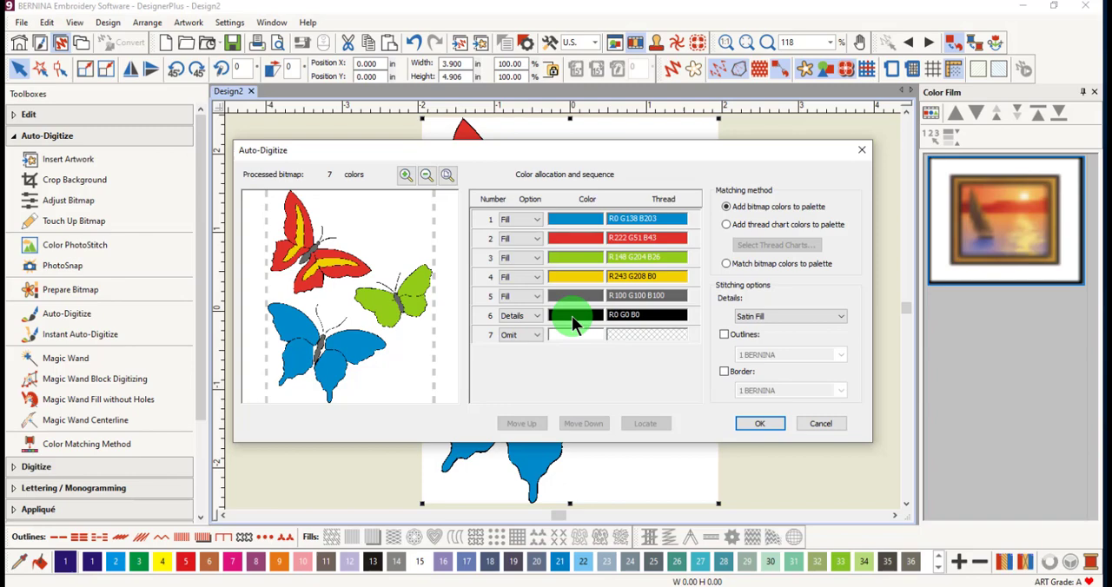
click(574, 316)
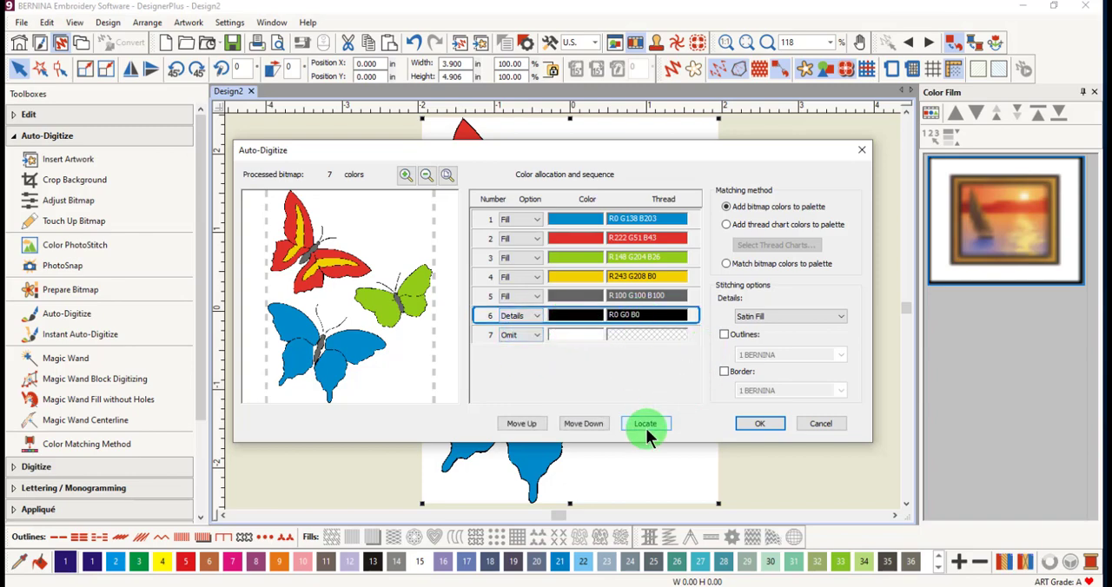
click(646, 423)
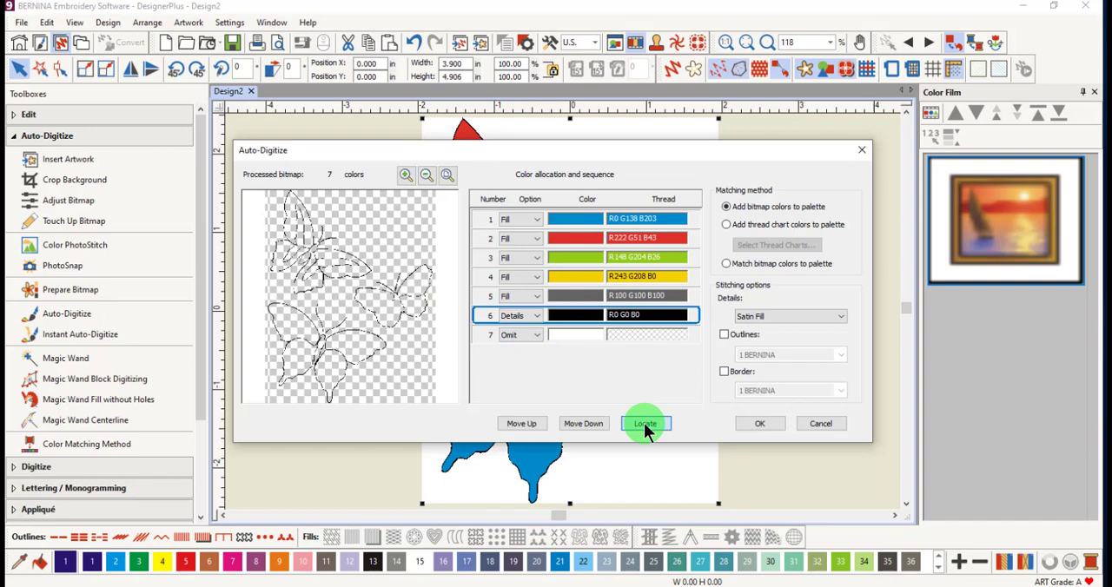
click(646, 424)
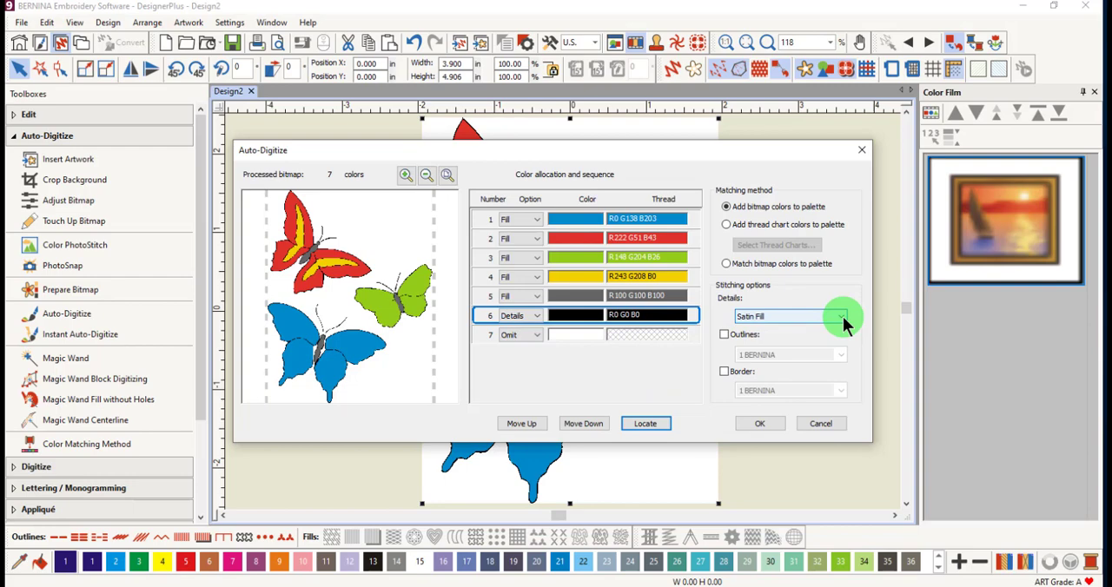
Set the black details to Centerline stitching and generate the butterfly embroidery
click(841, 316)
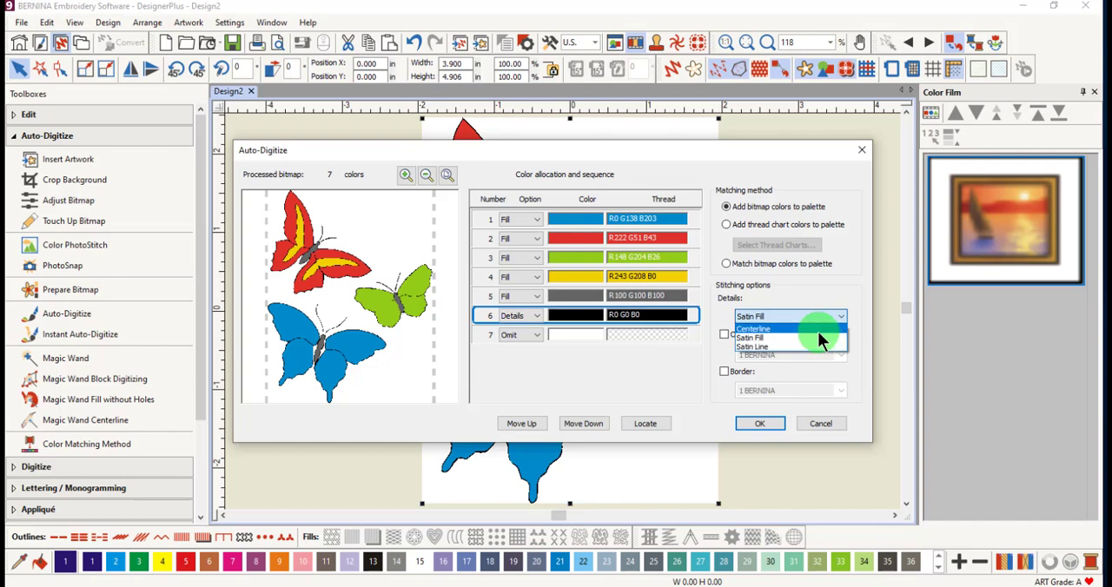
click(754, 327)
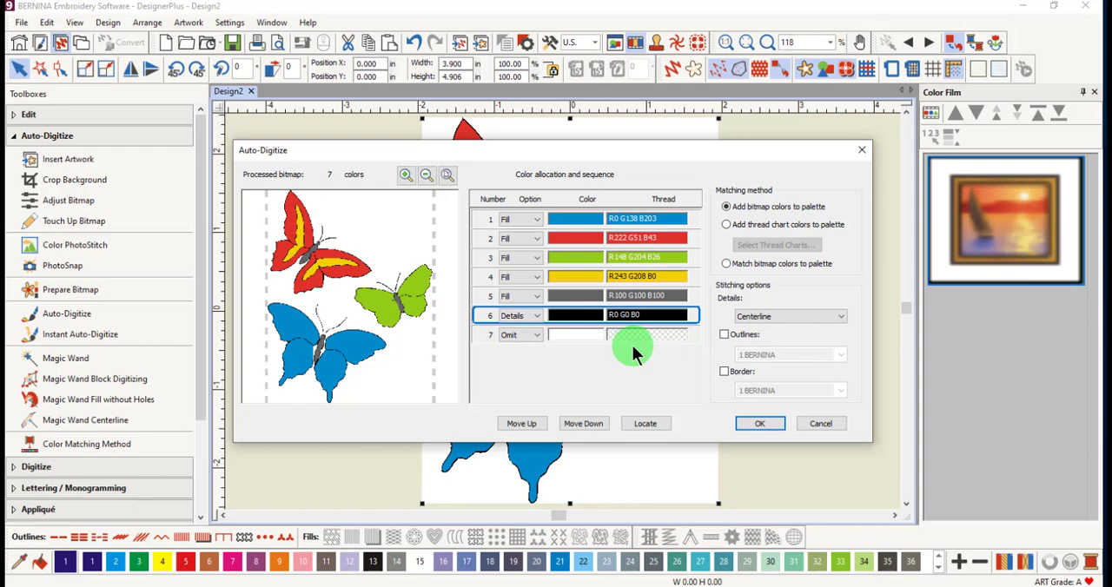
click(759, 424)
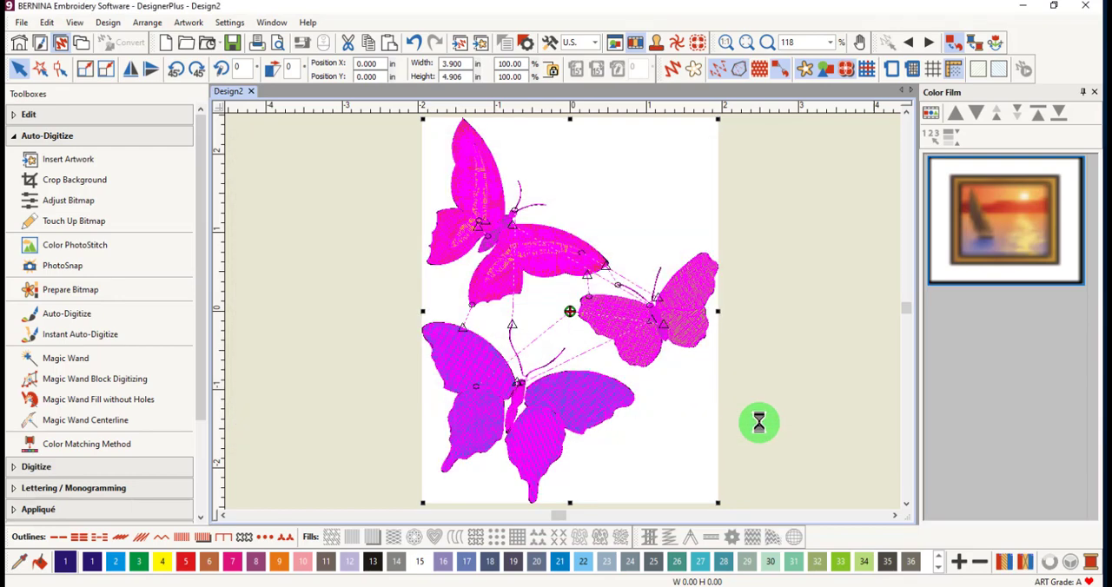